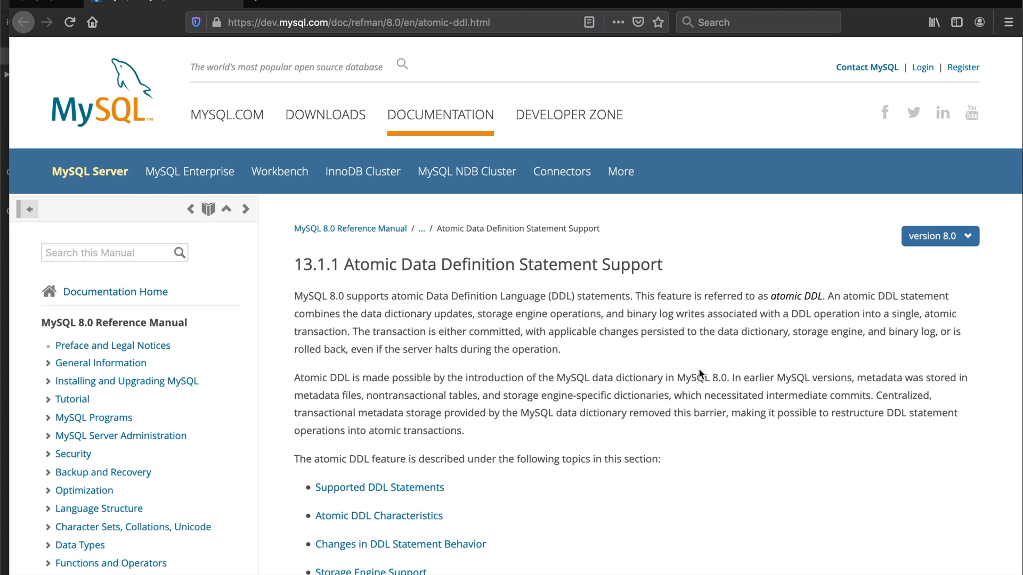
{"action": "mouse_move", "coordinate": [463, 345]}
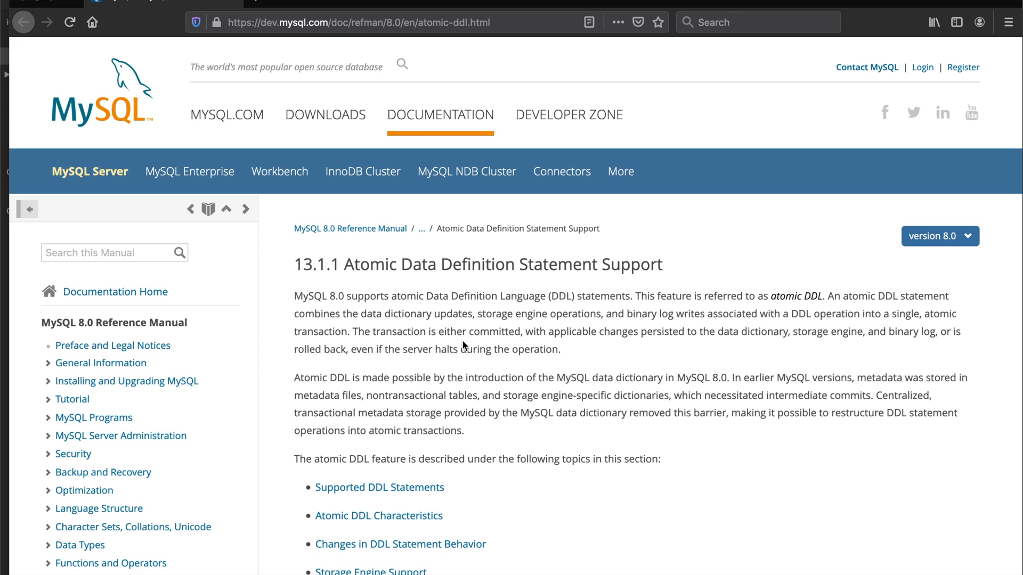
{"action": "mouse_move", "coordinate": [438, 320]}
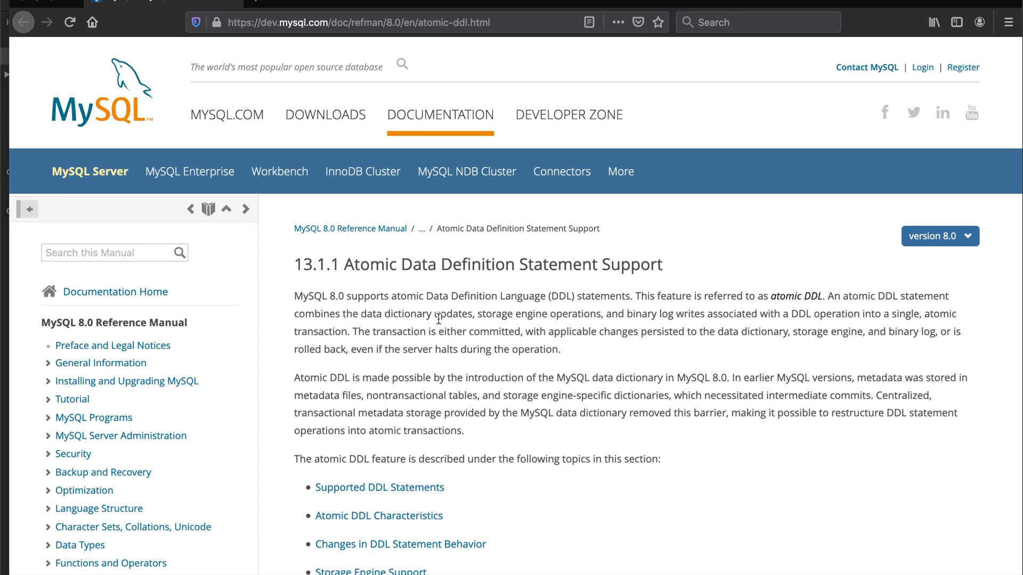
Bring the manual's DROP TABLE t1, t2 example into view and highlight that statement.
{"action": "scroll", "scroll_direction": "down", "scroll_amount": 3}
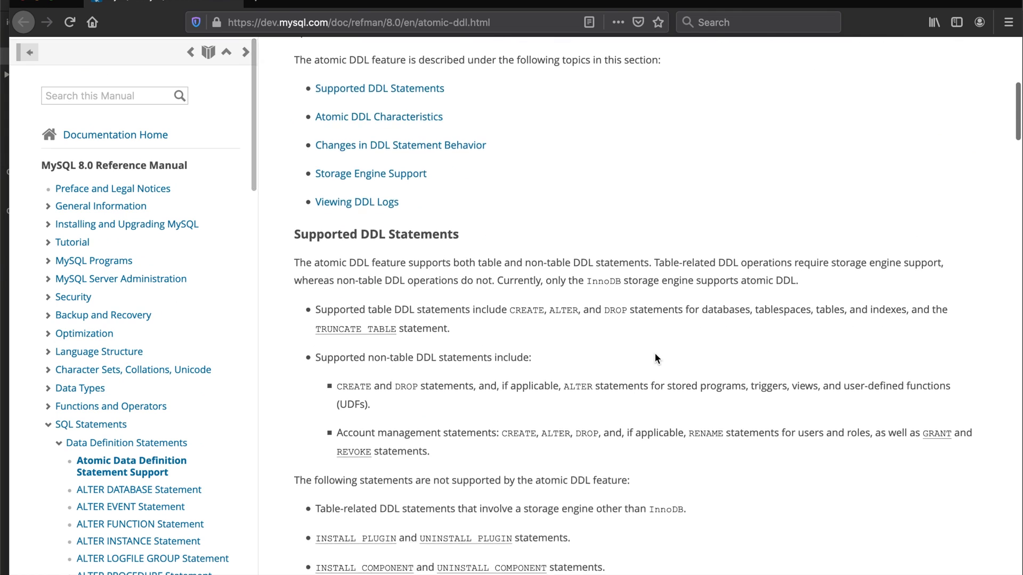
{"action": "scroll", "scroll_direction": "down", "scroll_amount": 3}
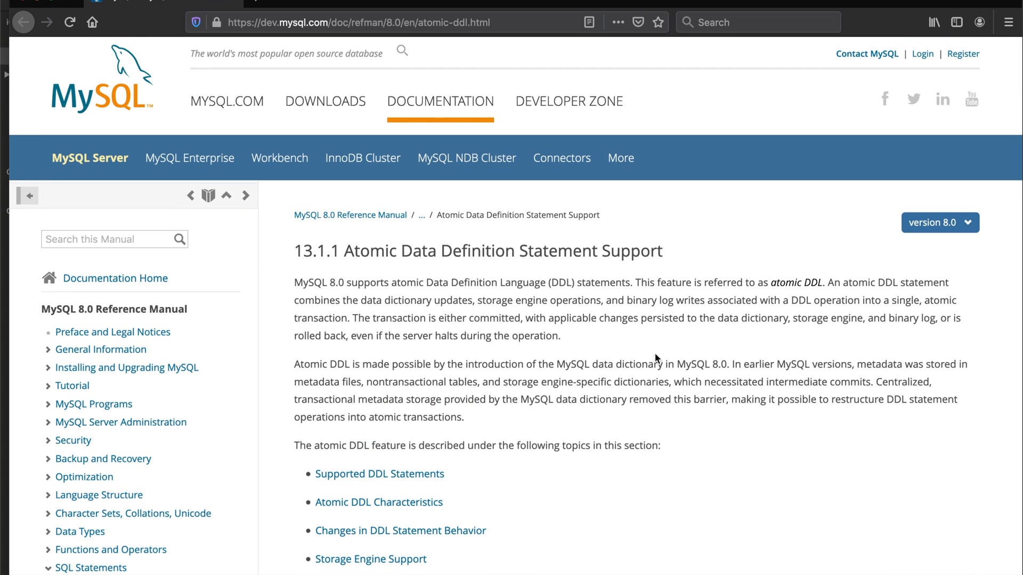
{"action": "scroll", "scroll_direction": "down", "scroll_amount": 3}
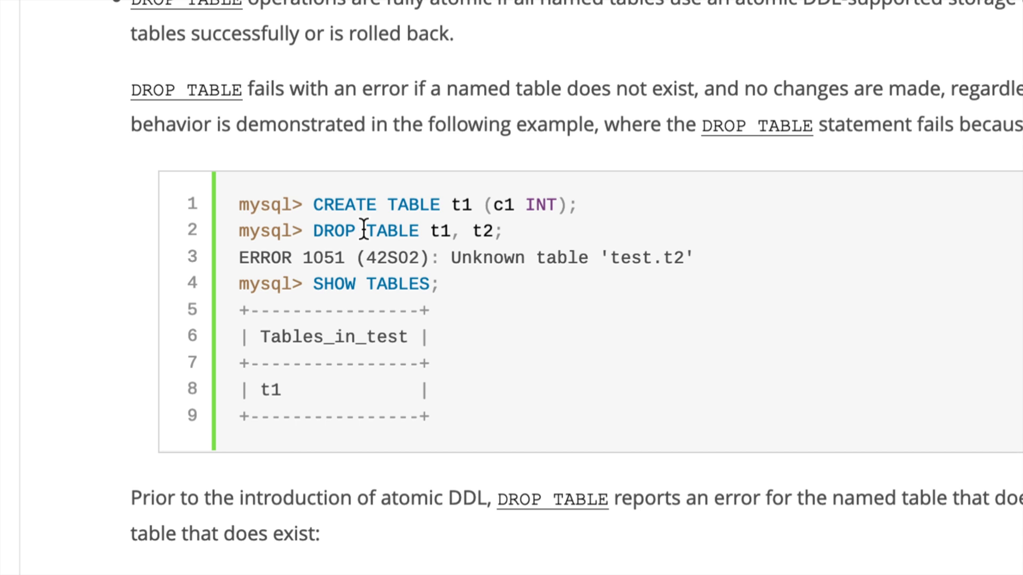
{"action": "double_click", "coordinate": [476, 231]}
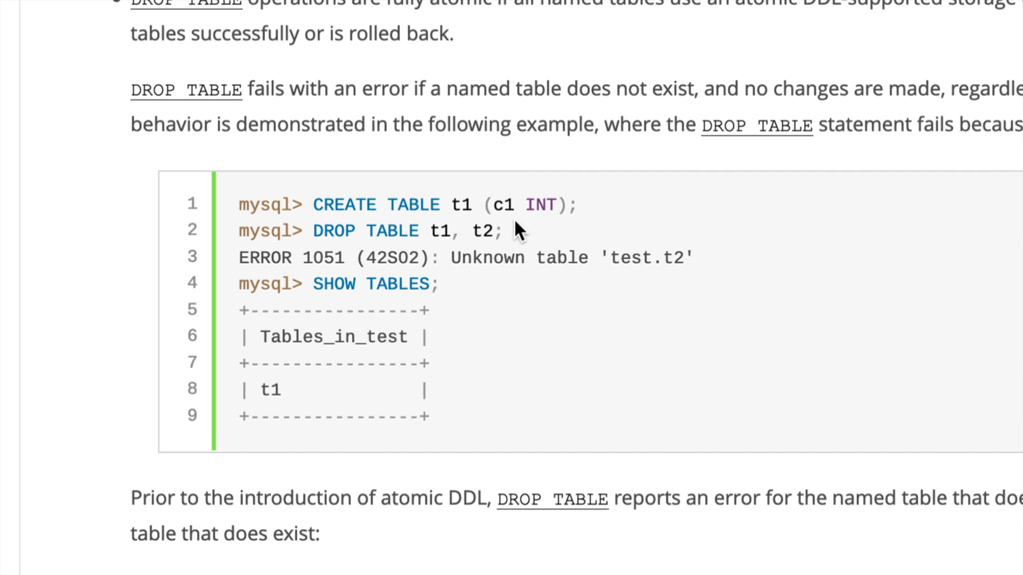
{"action": "mouse_move", "coordinate": [495, 230]}
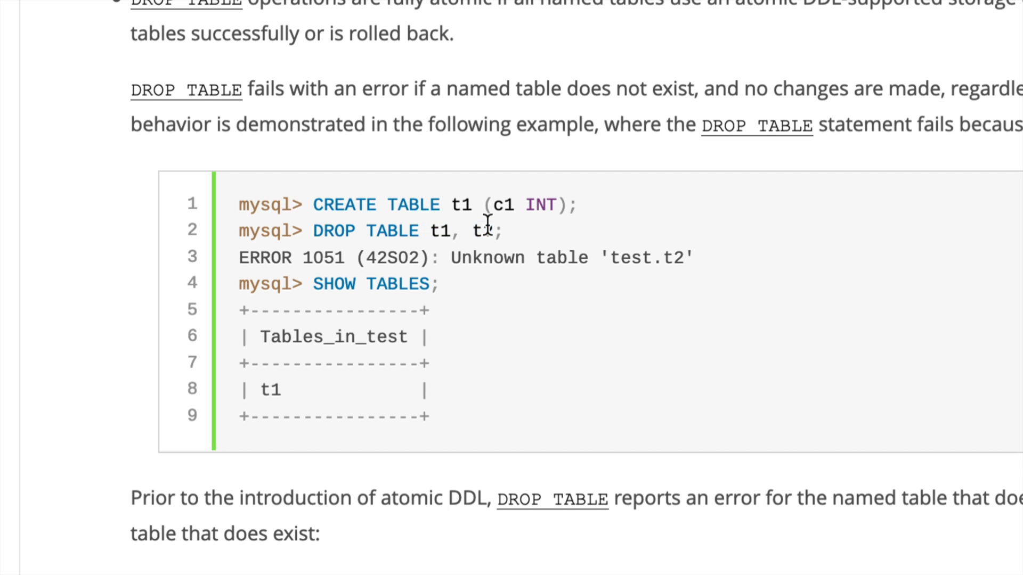
{"action": "left_click_drag", "start_coordinate": [314, 231], "coordinate": [502, 231]}
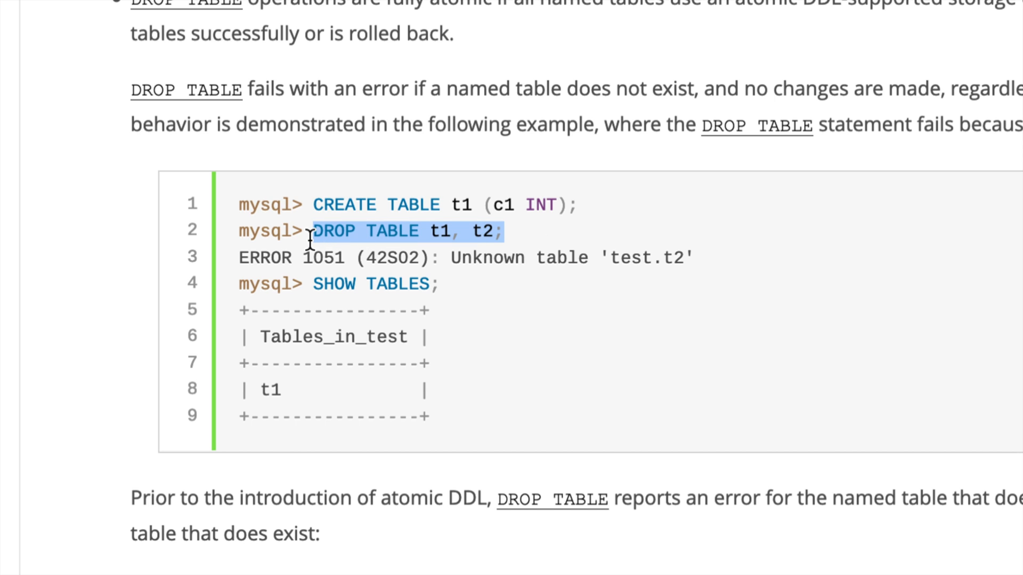
{"action": "left_click", "coordinate": [457, 232]}
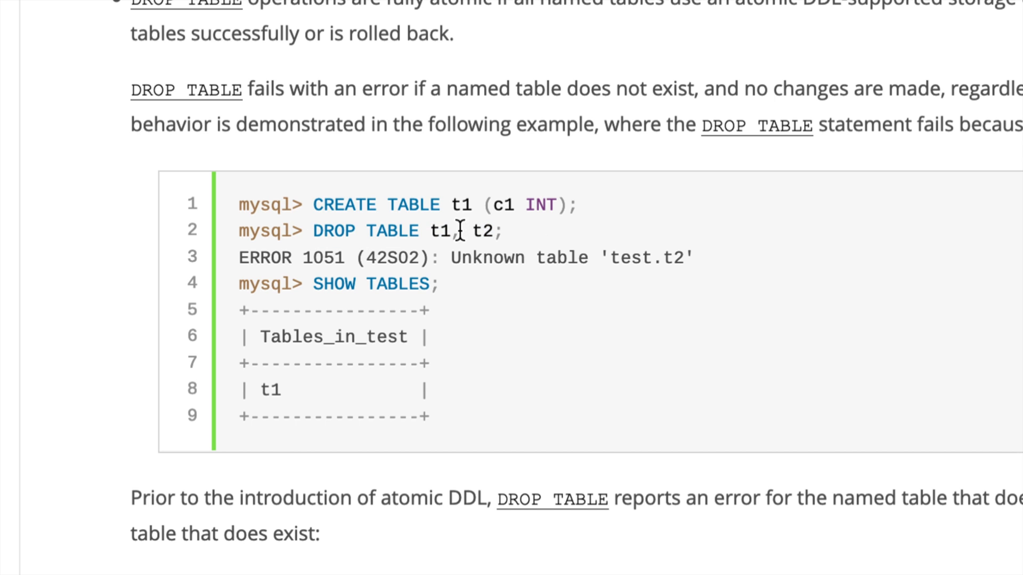
Re-highlight the DROP TABLE t1, t2 line and the note that t1 survives the unknown-table error.
{"action": "double_click", "coordinate": [479, 231]}
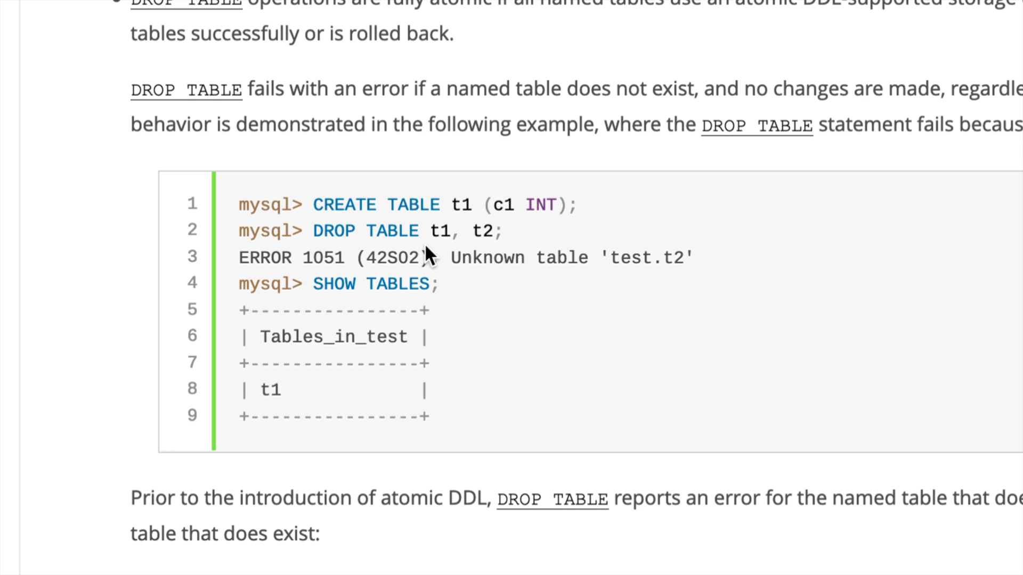
{"action": "mouse_move", "coordinate": [489, 225]}
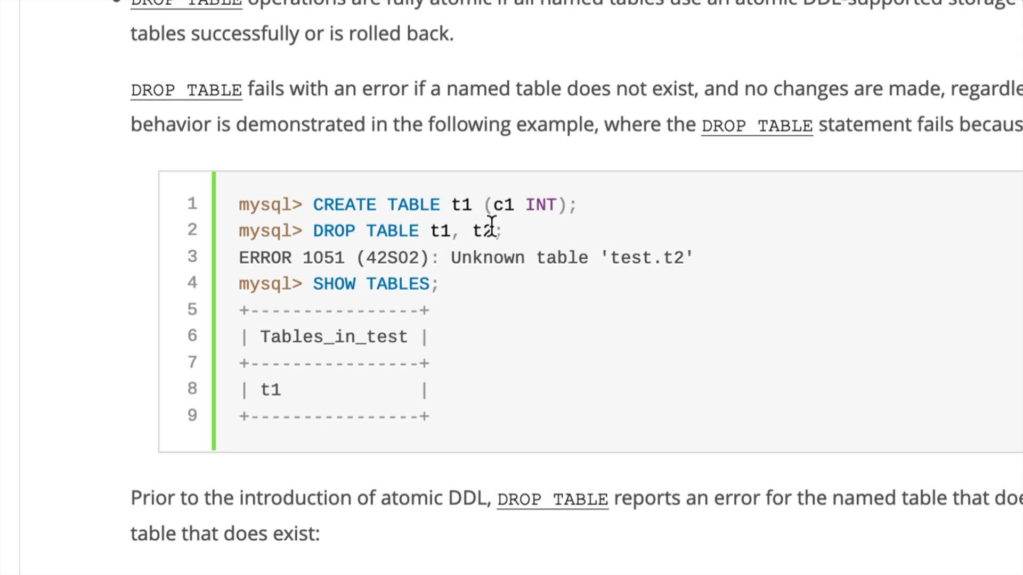
{"action": "mouse_move", "coordinate": [554, 237]}
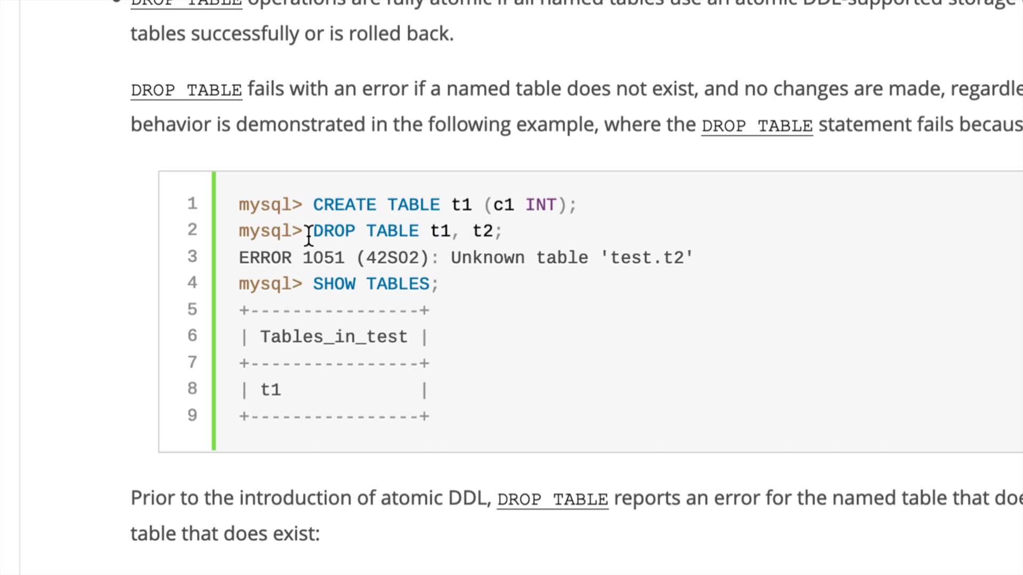
{"action": "left_click_drag", "start_coordinate": [431, 231], "coordinate": [504, 231]}
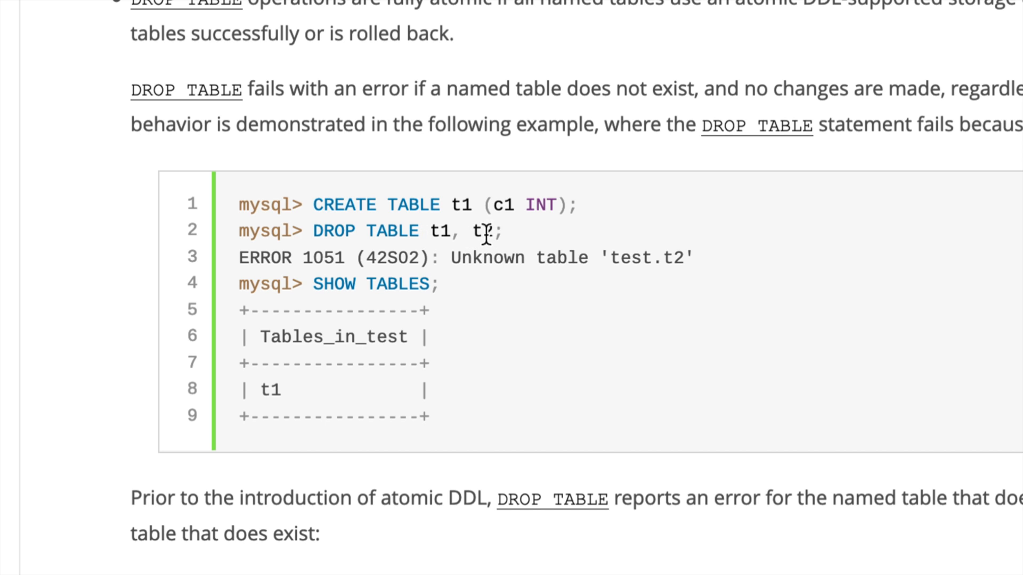
{"action": "left_click_drag", "start_coordinate": [310, 231], "coordinate": [502, 231]}
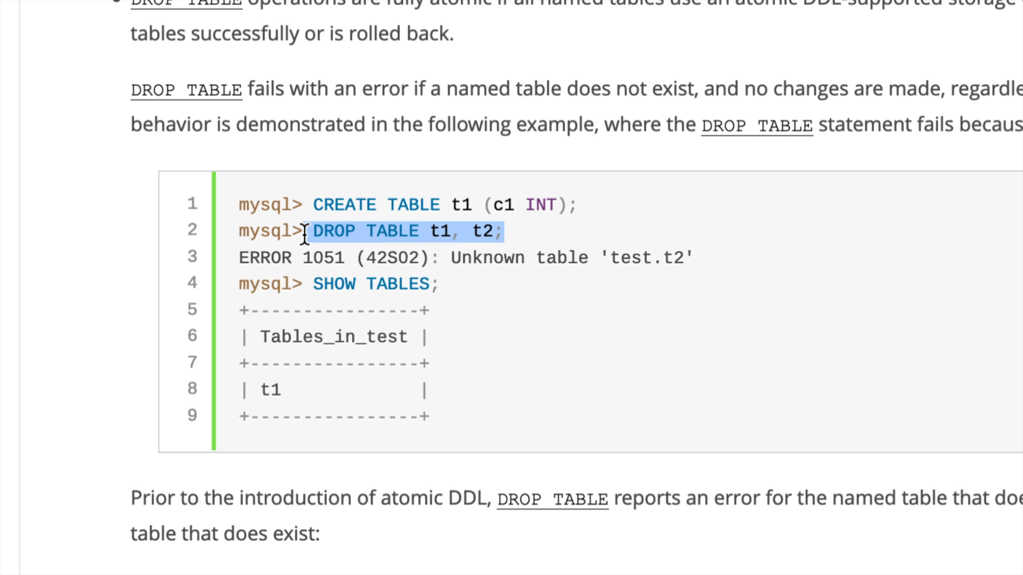
{"action": "left_click", "coordinate": [763, 246]}
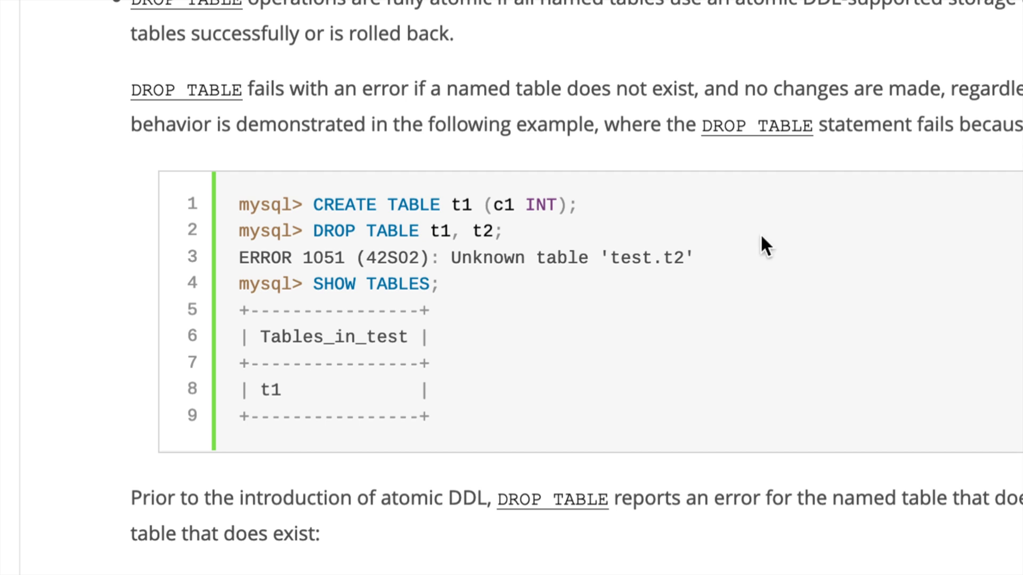
{"action": "double_click", "coordinate": [275, 390]}
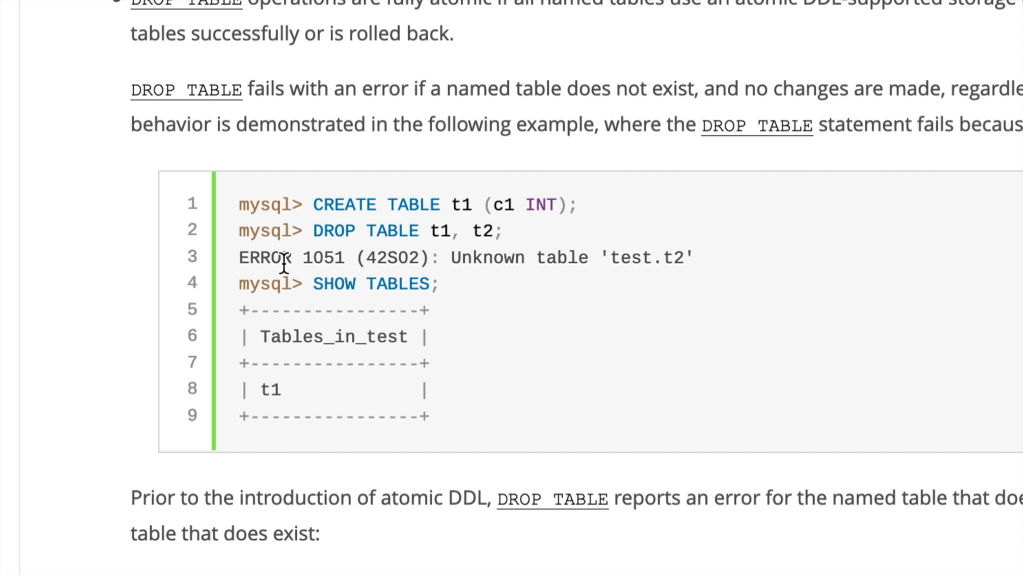
{"action": "mouse_move", "coordinate": [245, 215]}
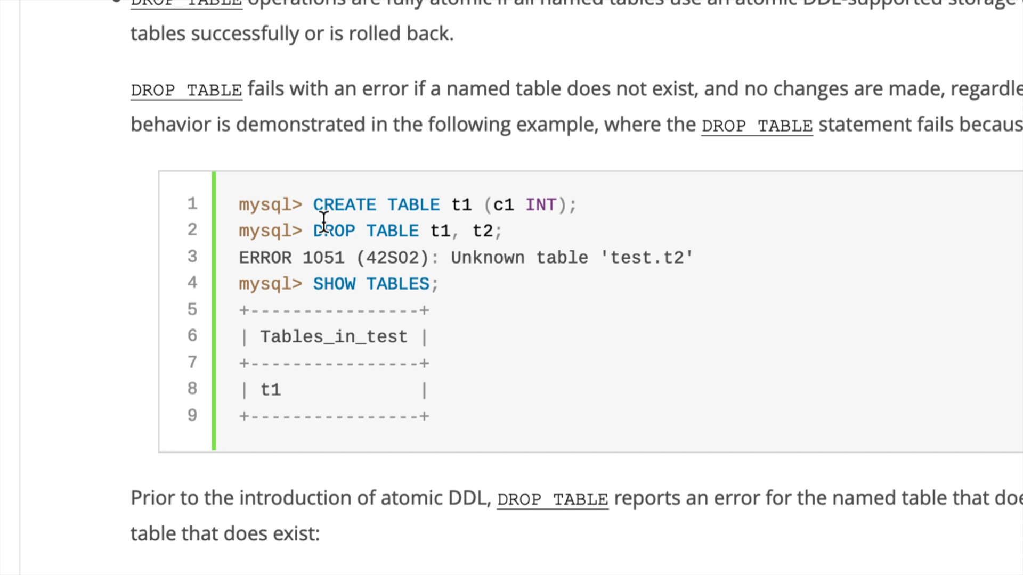
{"action": "mouse_move", "coordinate": [456, 205]}
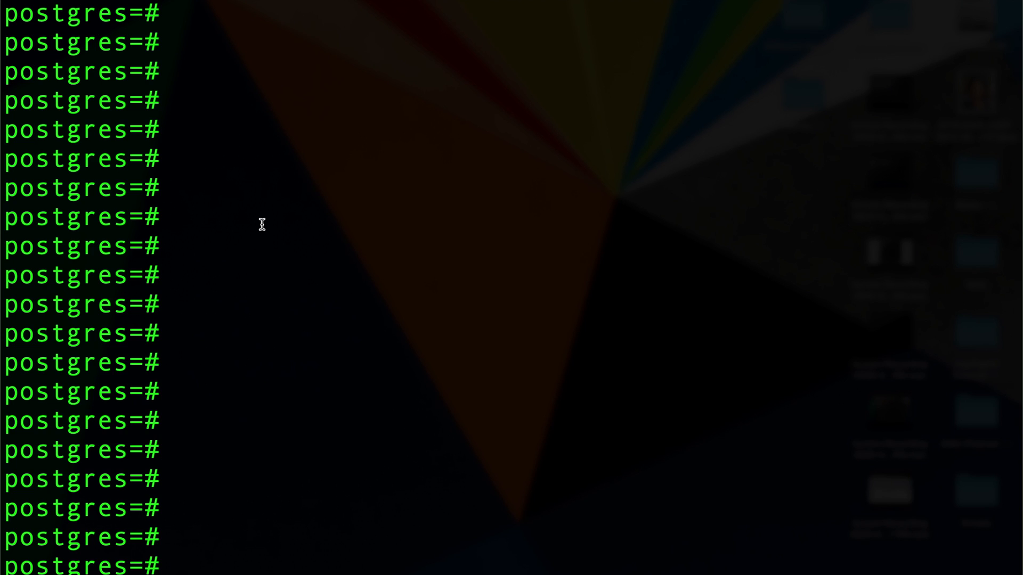
Begin a transaction, create test1 and test2 with serial ids, and list them with \dt.
{"action": "type", "text": "begin;"}
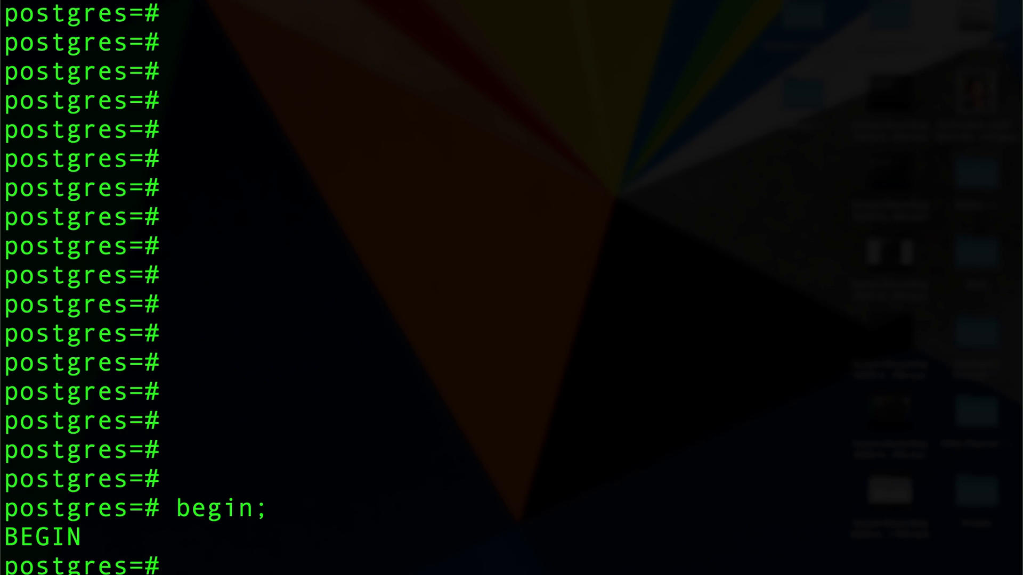
{"action": "type", "text": "create table"}
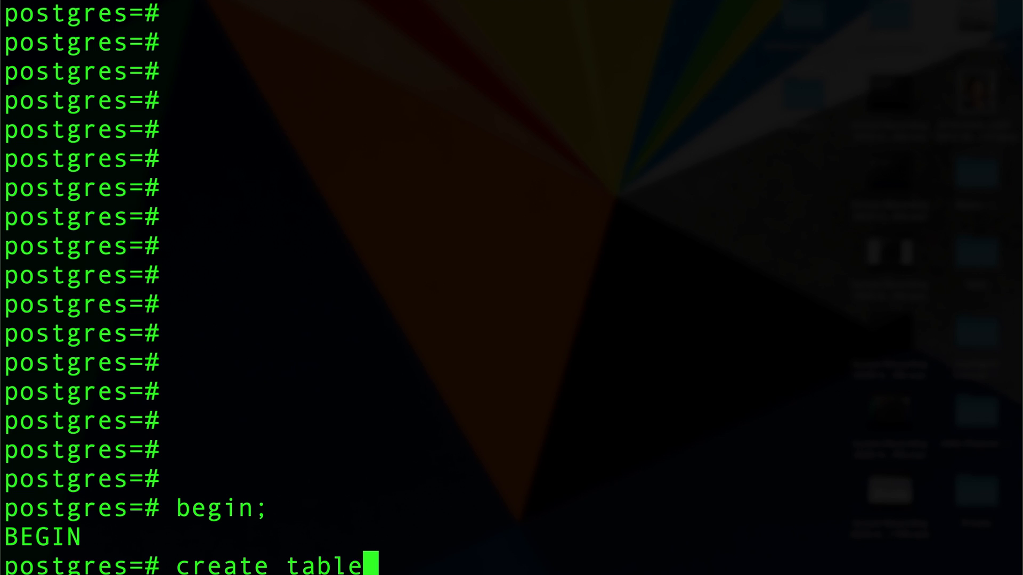
{"action": "type", "text": "test1"}
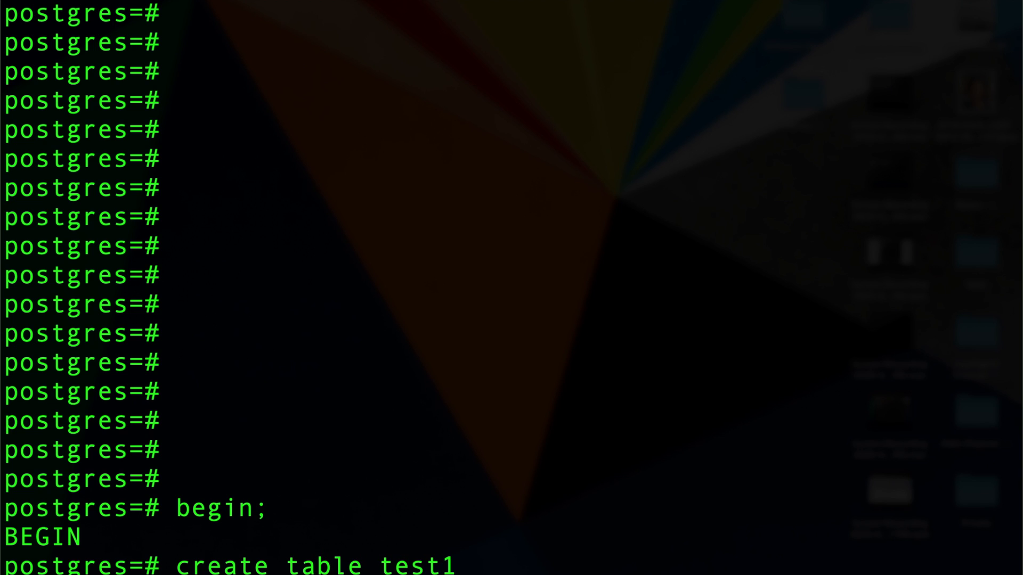
{"action": "type", "text": "(id serial);"}
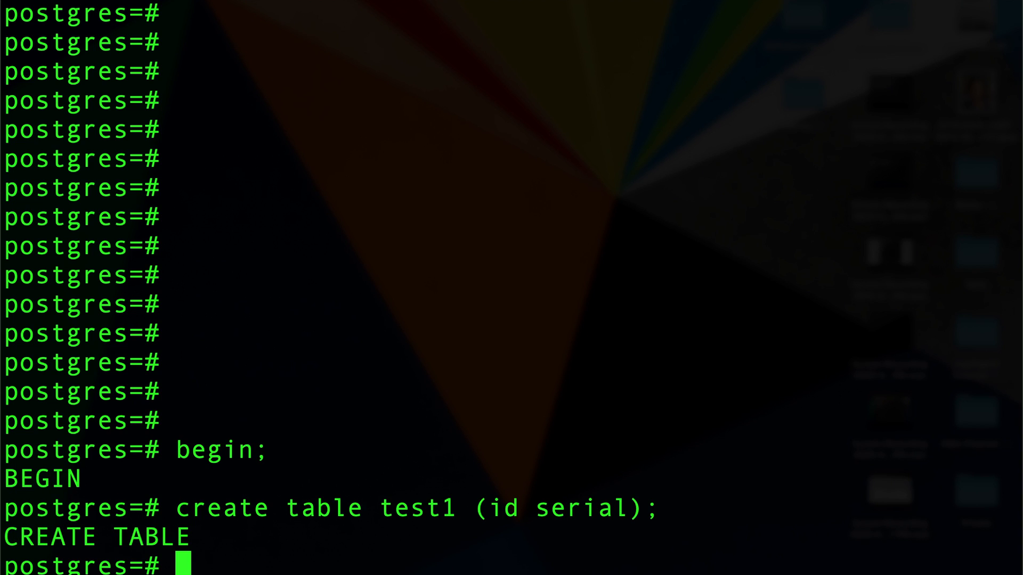
{"action": "type", "text": "create table test2 (id serial);"}
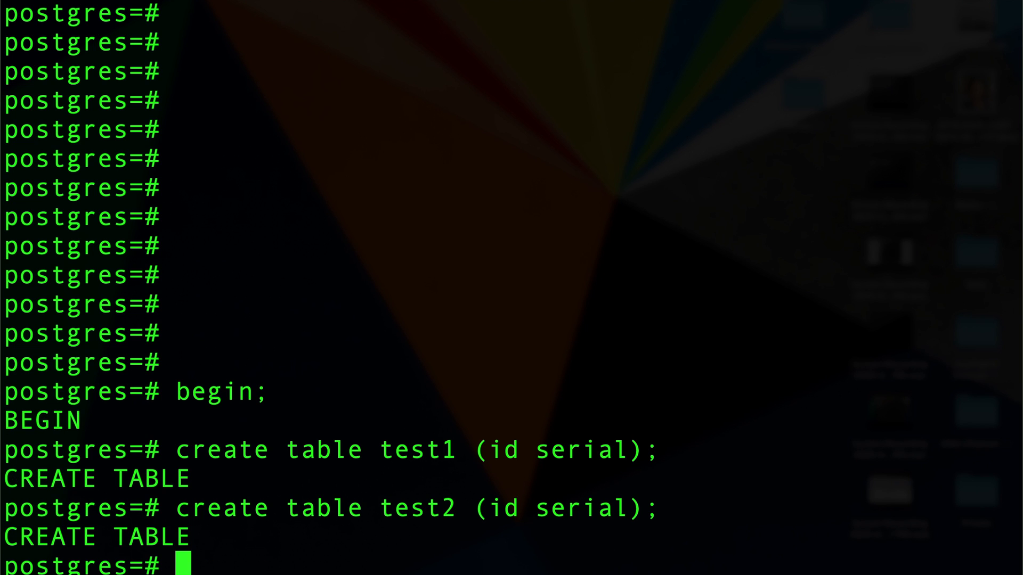
{"action": "type", "text": "\\dt:"}
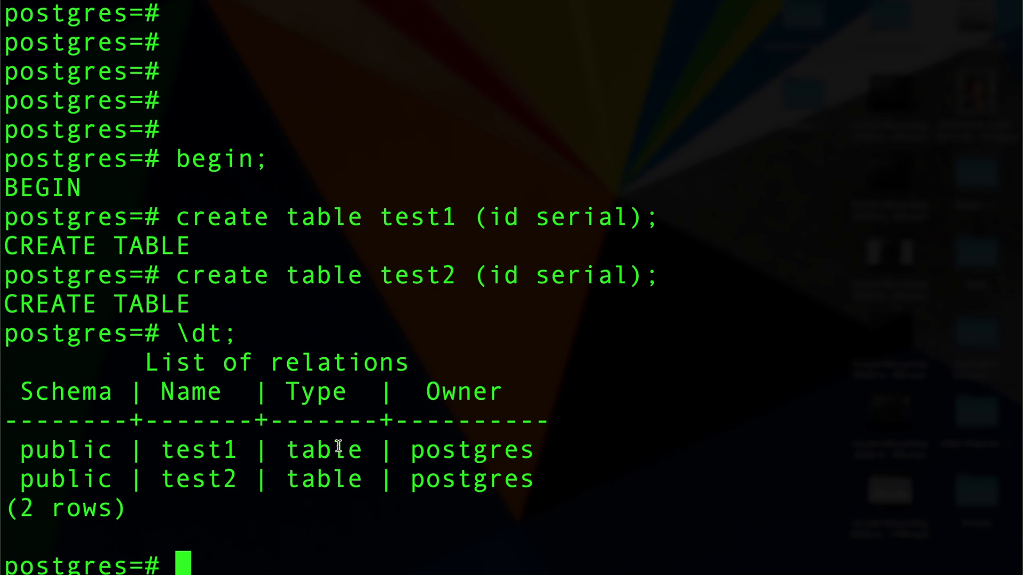
Roll back the transaction and confirm \dt reports no relations.
{"action": "type", "text": "rollba"}
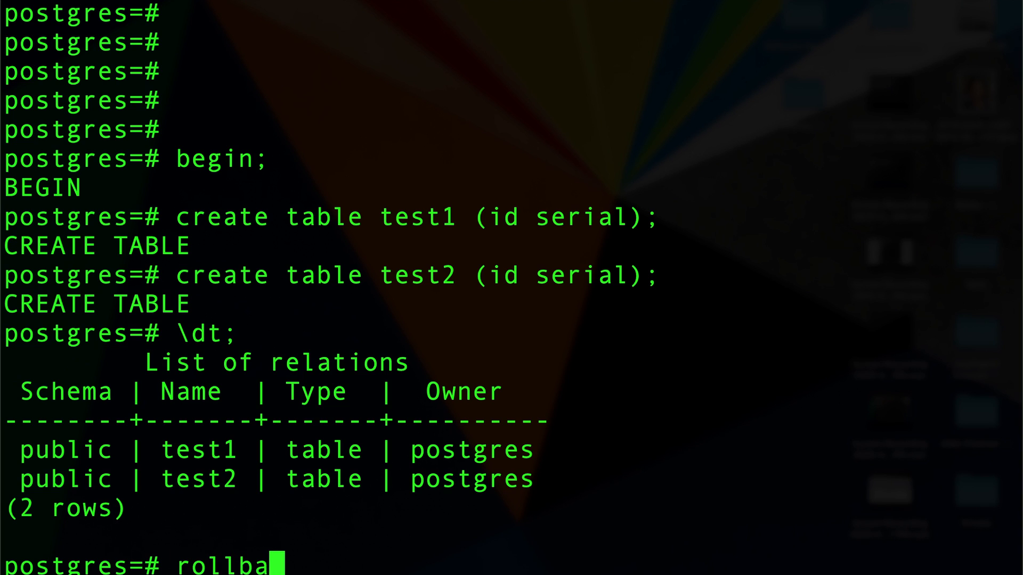
{"action": "type", "text": "ck;"}
{"action": "type", "text": "\\dt;"}
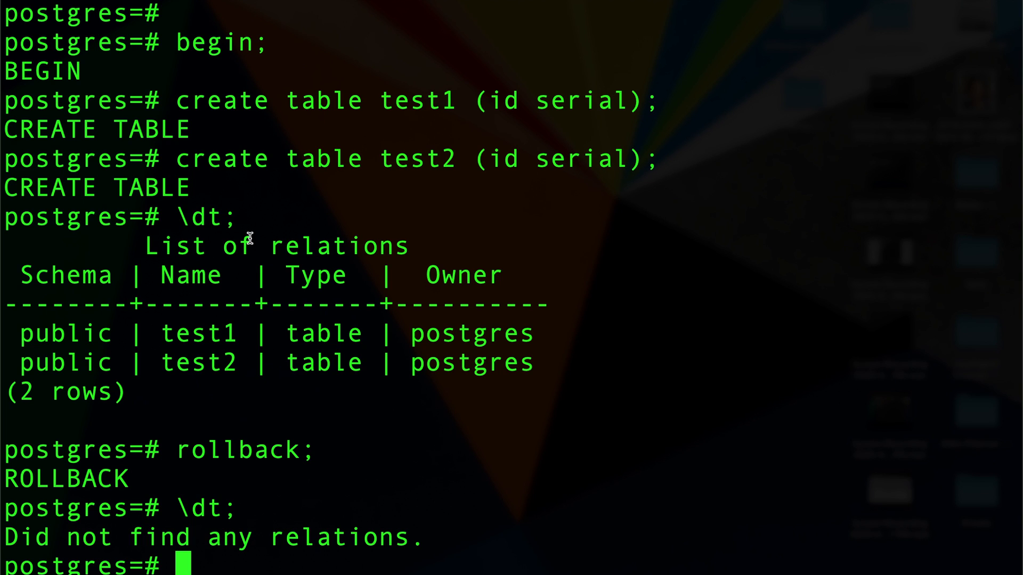
{"action": "mouse_move", "coordinate": [298, 158]}
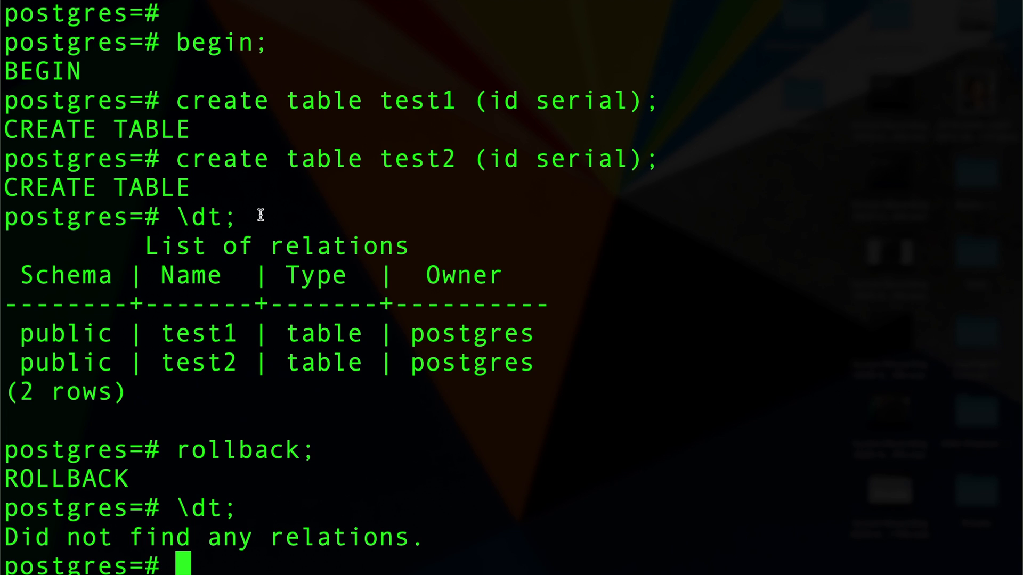
{"action": "type", "text": "\\dt;"}
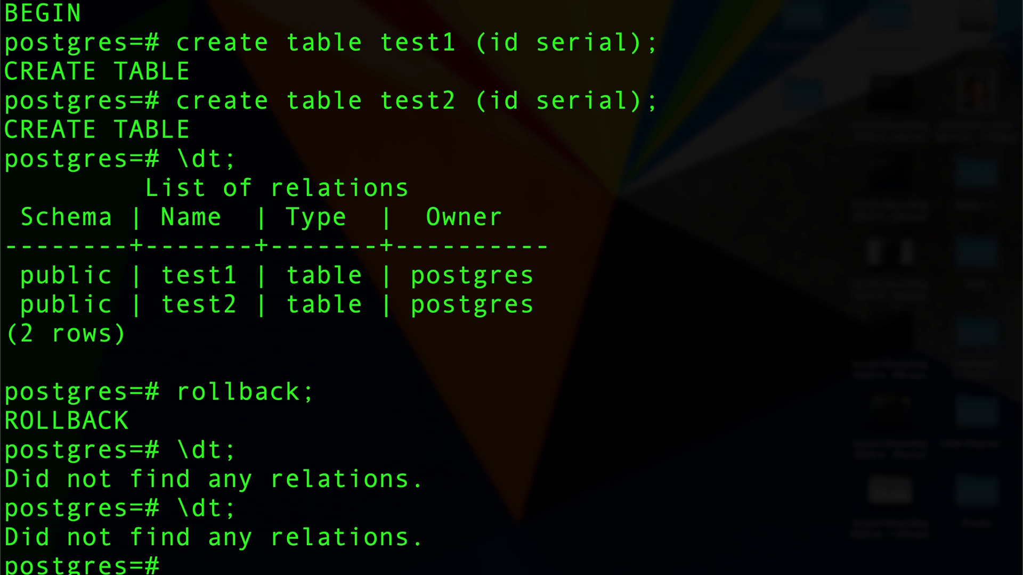
{"action": "mouse_move", "coordinate": [318, 375]}
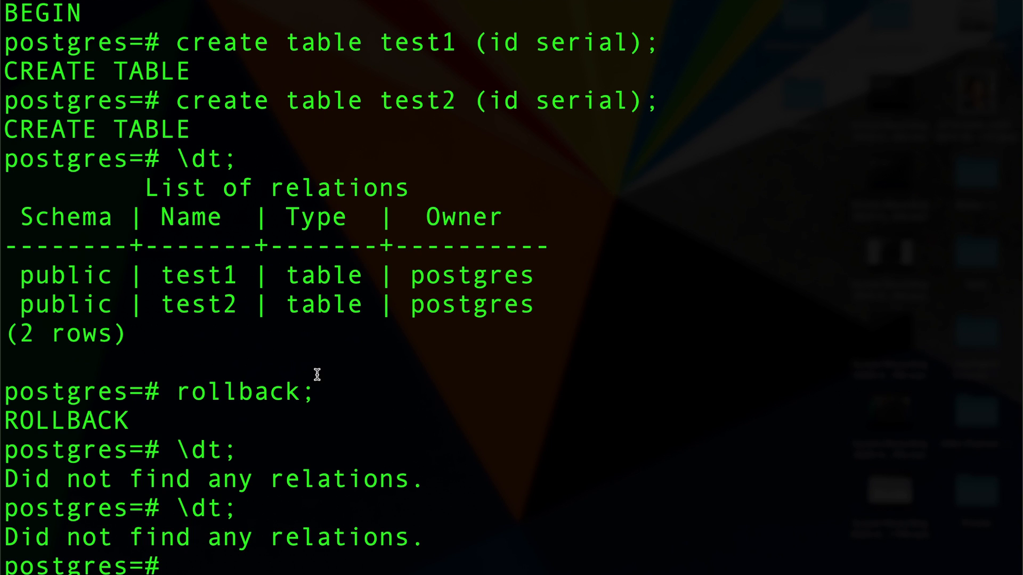
{"action": "mouse_move", "coordinate": [331, 366]}
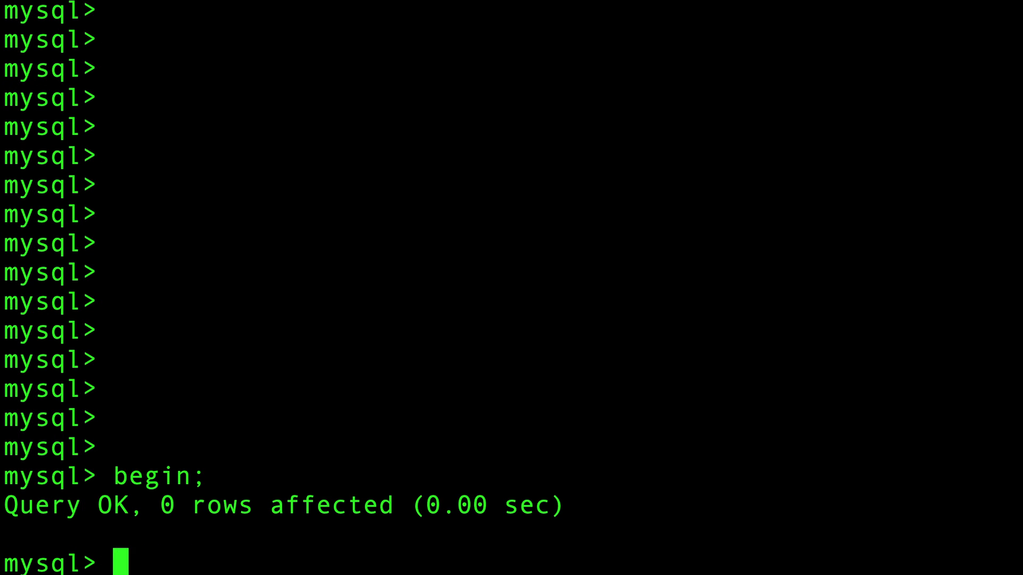
Create test1 and test2 with int ids in a transaction, show tables, roll back, and see both still listed.
{"action": "type", "text": "create table"}
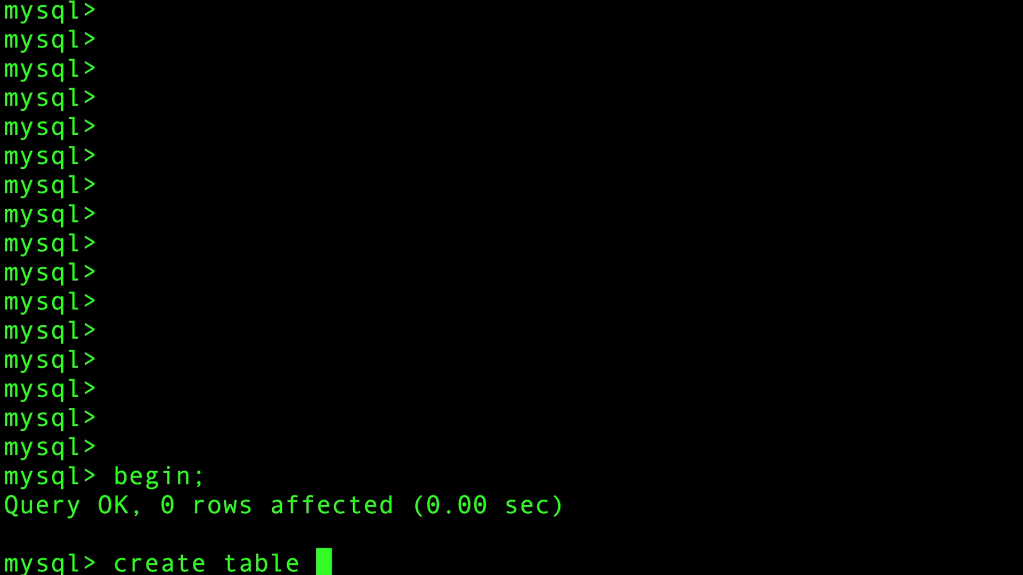
{"action": "type", "text": "test1 (id int);"}
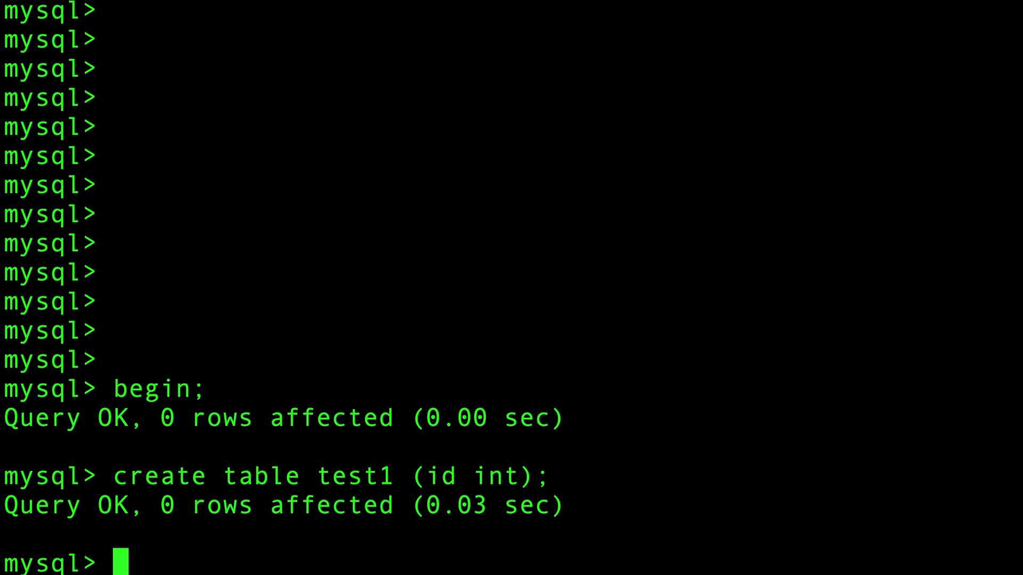
{"action": "type", "text": "create table tes"}
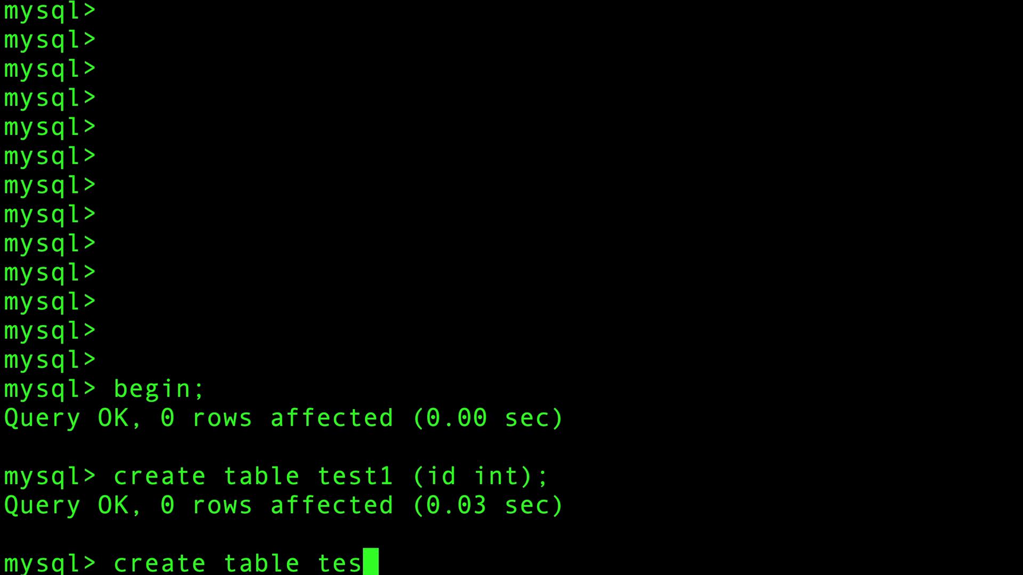
{"action": "type", "text": "t2 (id inti"}
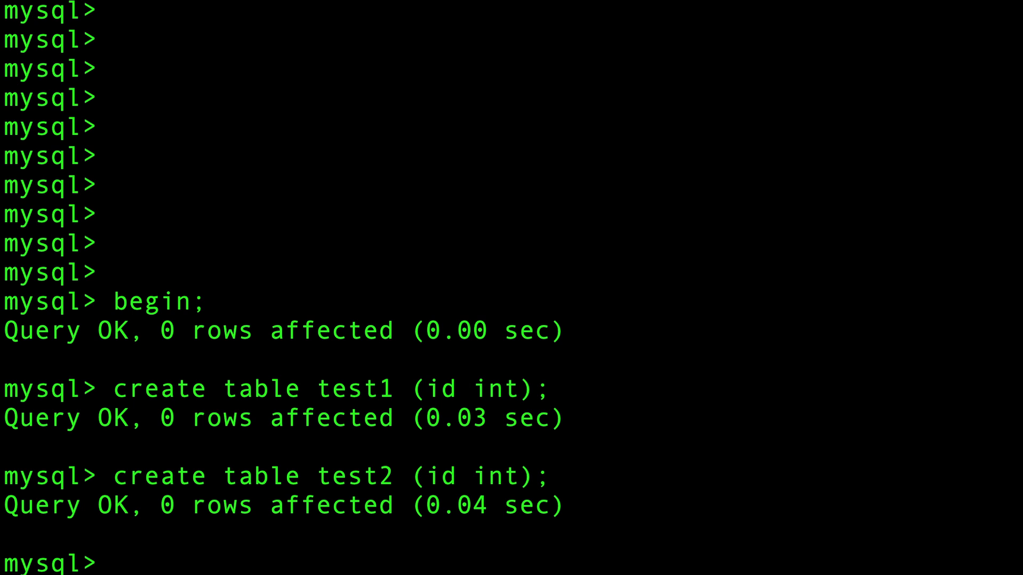
{"action": "type", "text": "show tables;"}
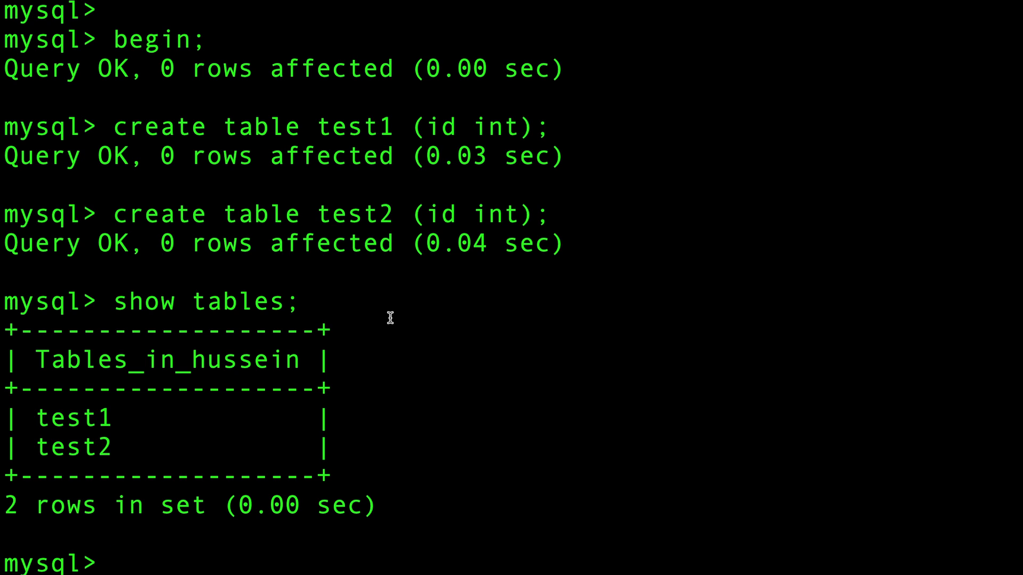
{"action": "type", "text": "rollback;"}
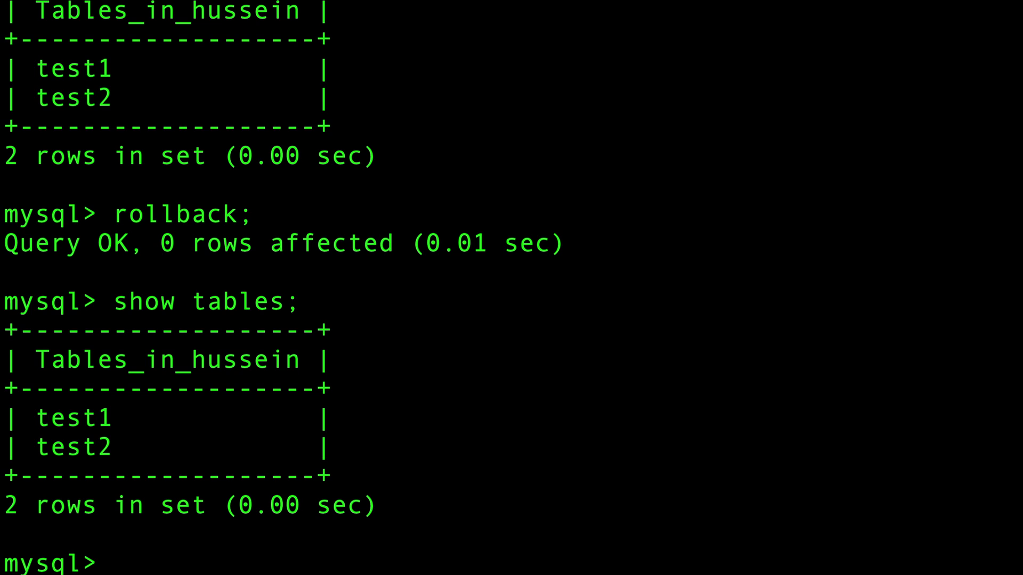
Run drop table test1,test2,test3 and get Unknown table 'hussein.test3', pointing out test3.
{"action": "type", "text": "drop t"}
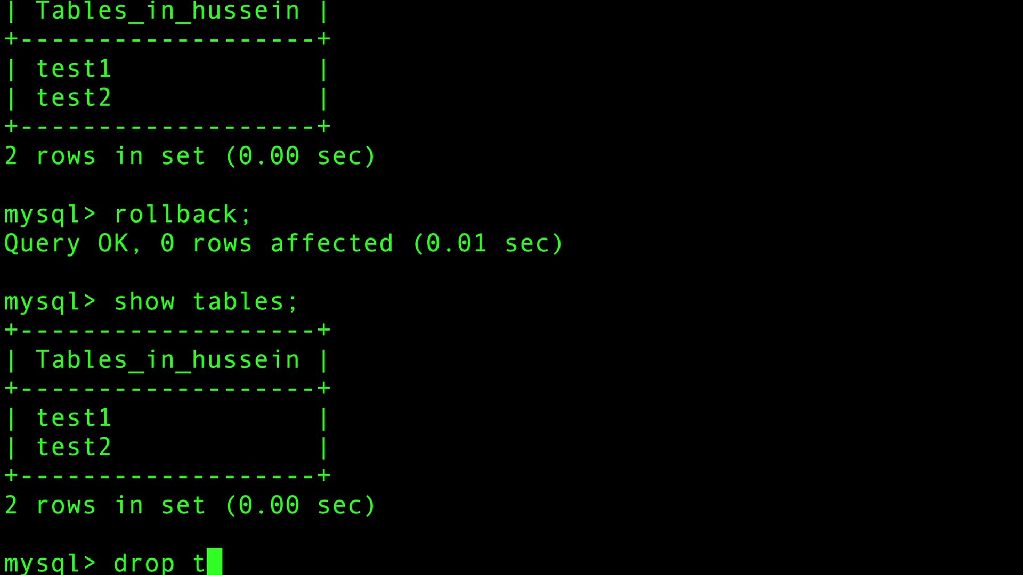
{"action": "type", "text": "able ta"}
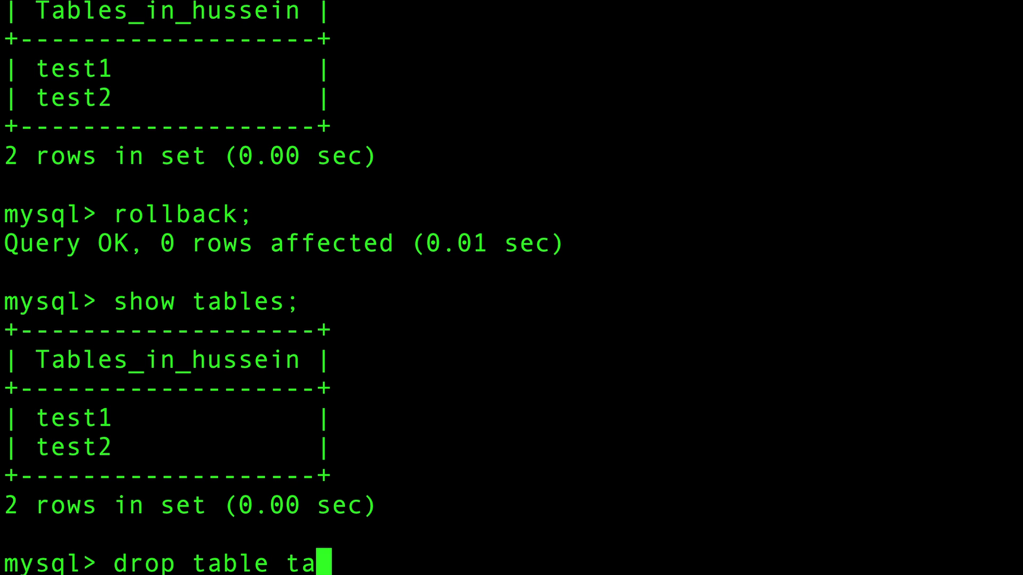
{"action": "type", "text": "st1,test2,test3;"}
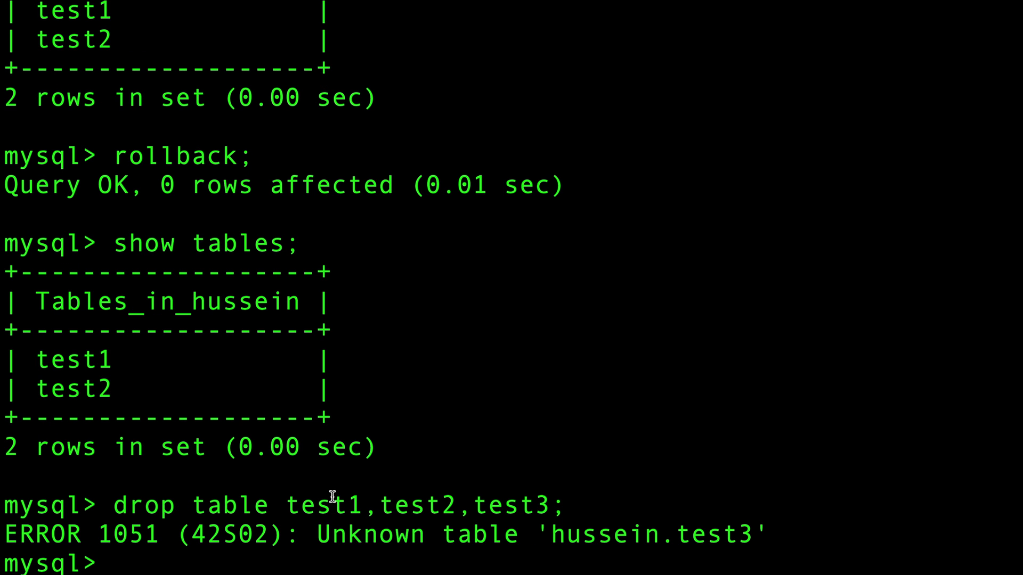
{"action": "double_click", "coordinate": [510, 505]}
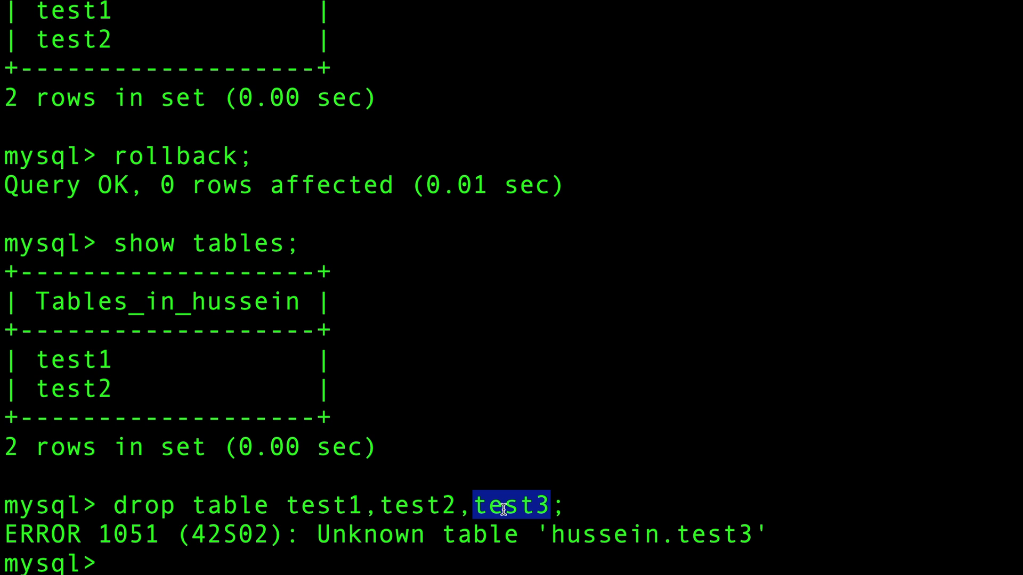
{"action": "mouse_move", "coordinate": [320, 465]}
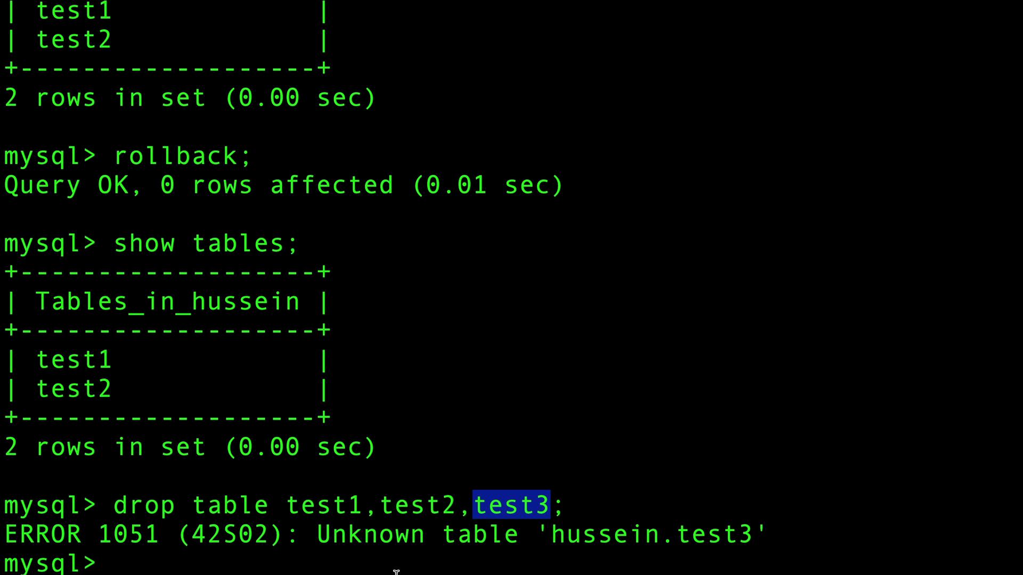
{"action": "mouse_move", "coordinate": [419, 565]}
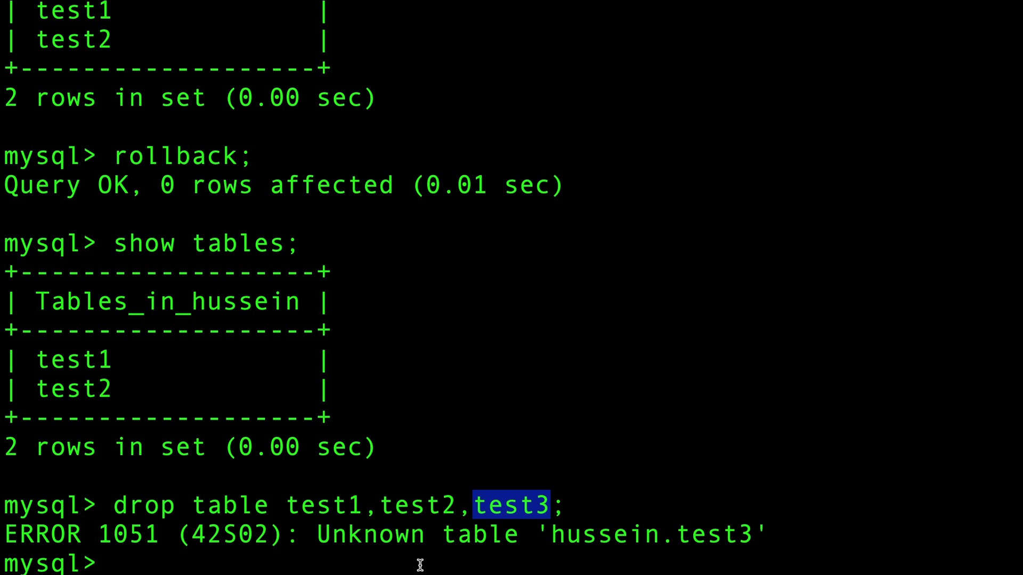